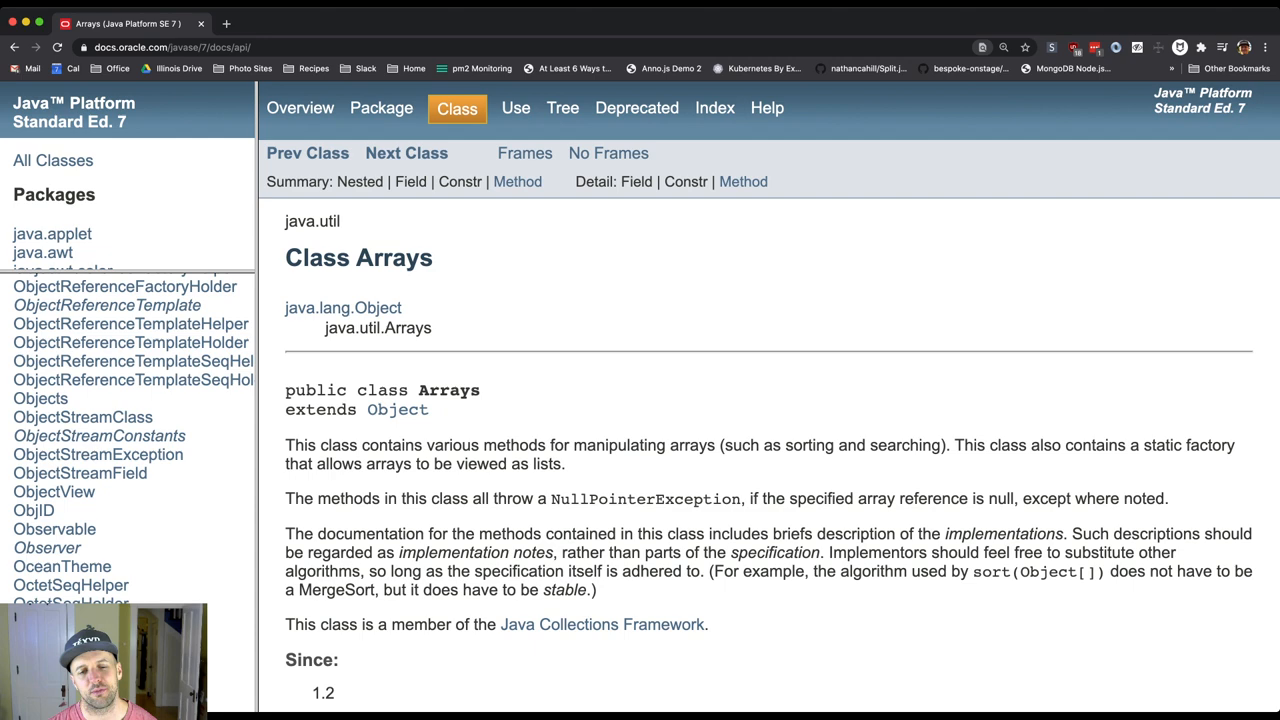
scroll("down", 3)
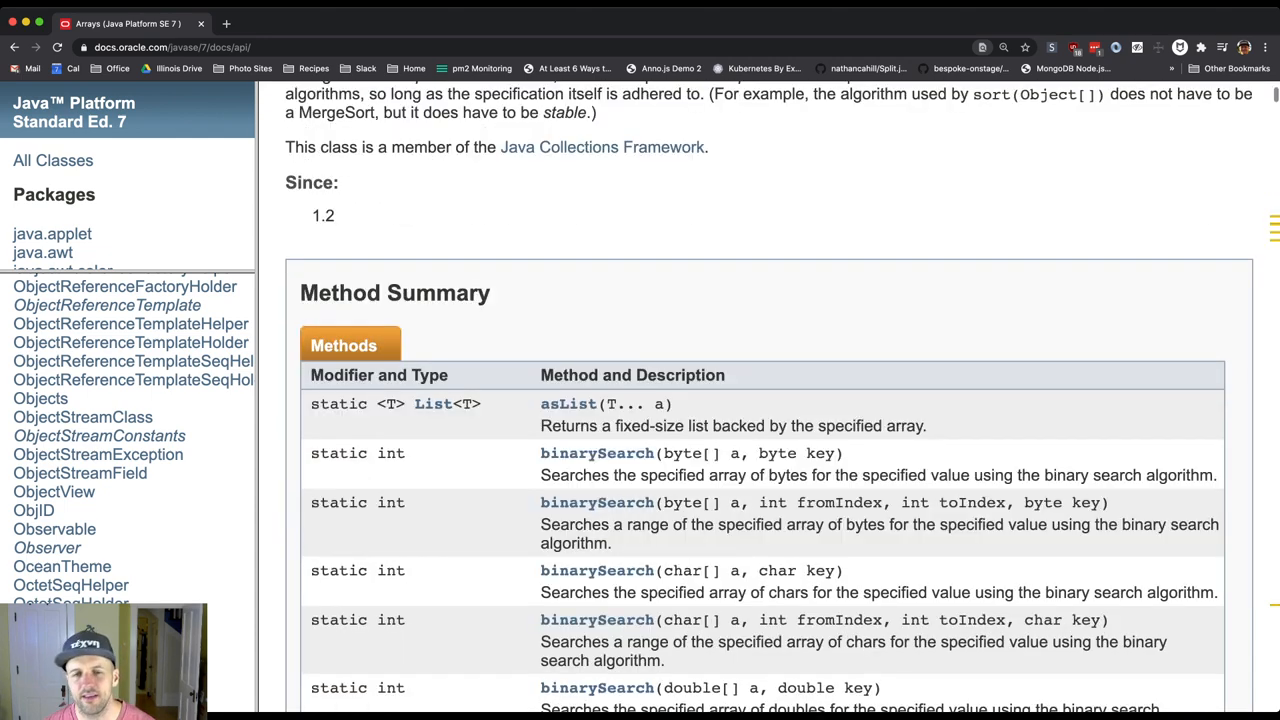
scroll("down", 3)
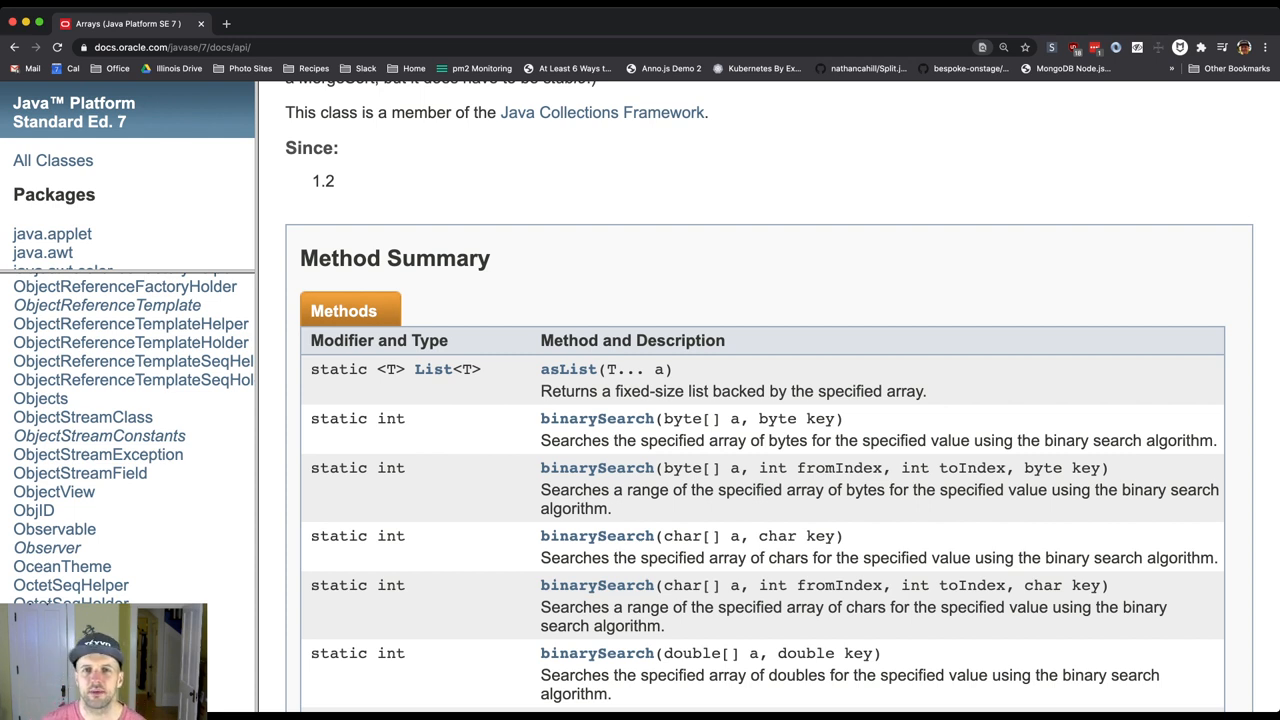
scroll("down", 3)
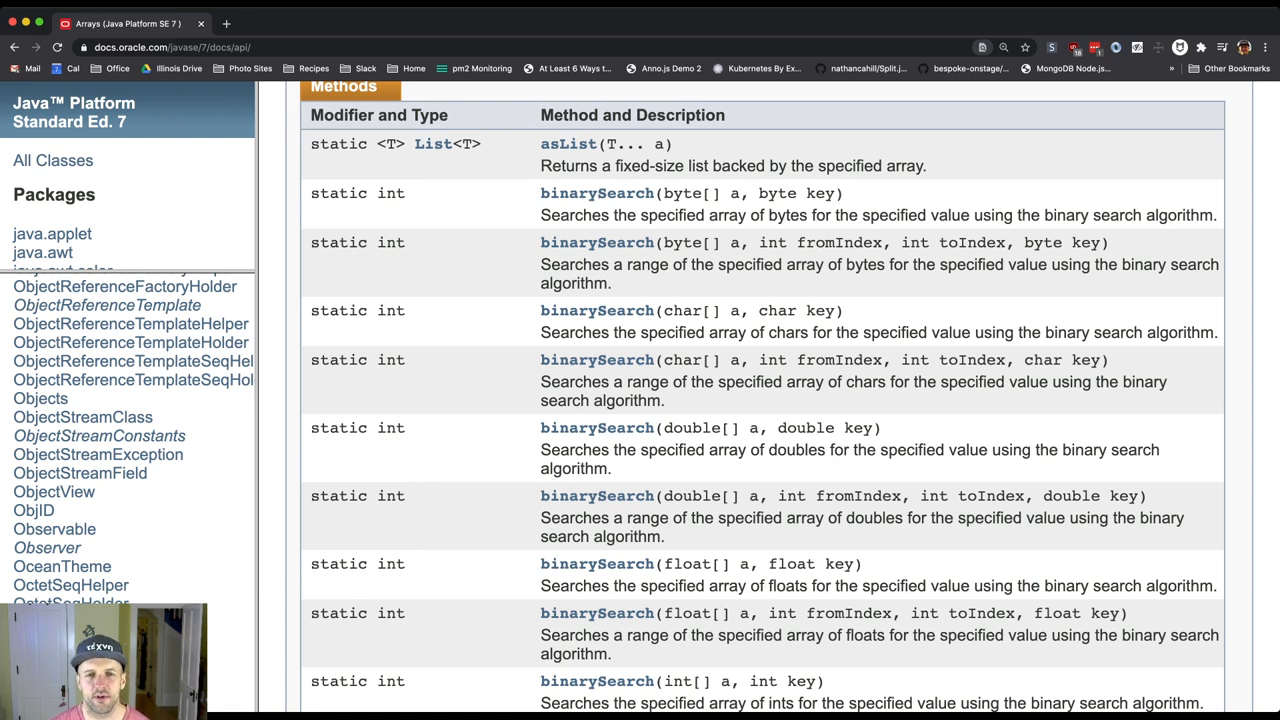
scroll("down", 3)
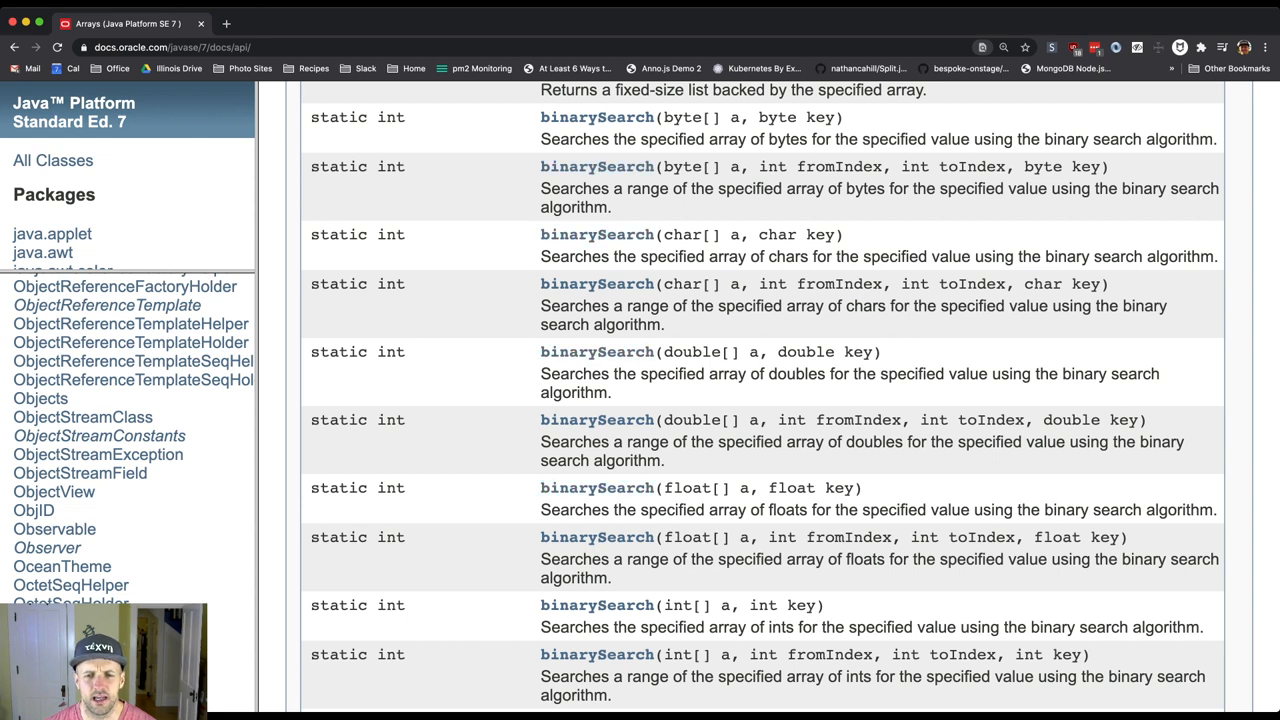
scroll("down", 3)
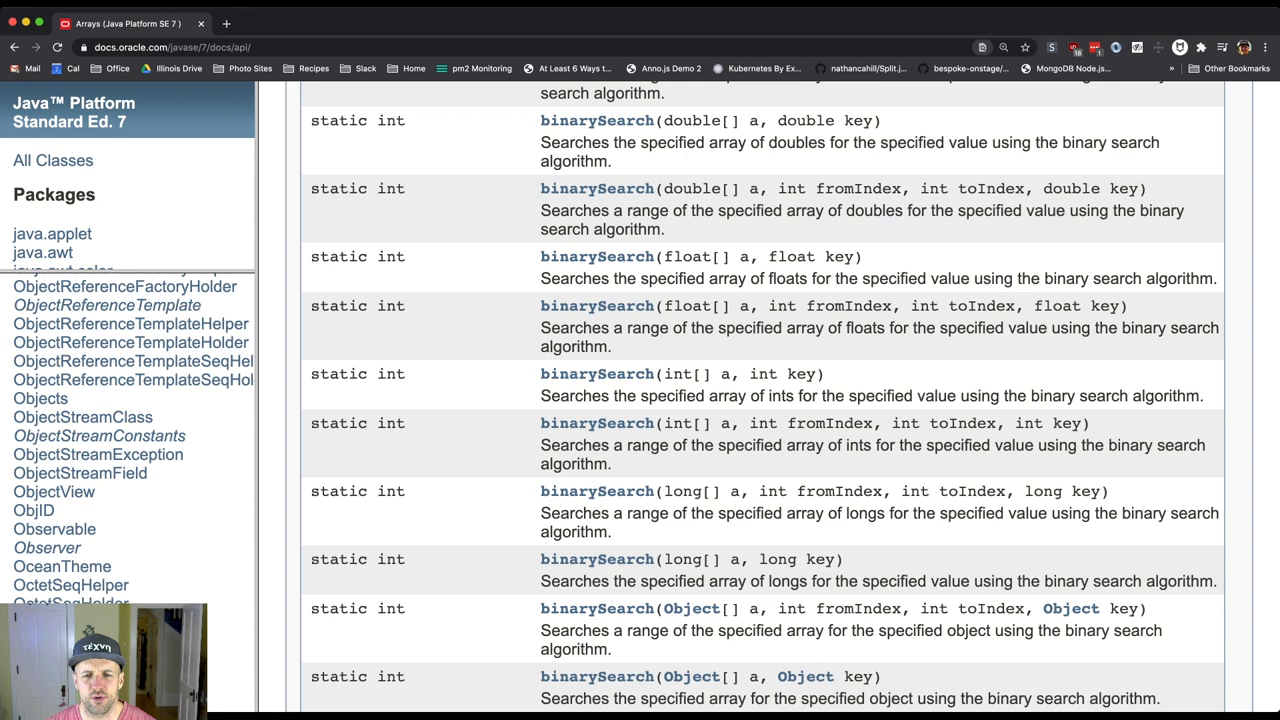
scroll("down", 3)
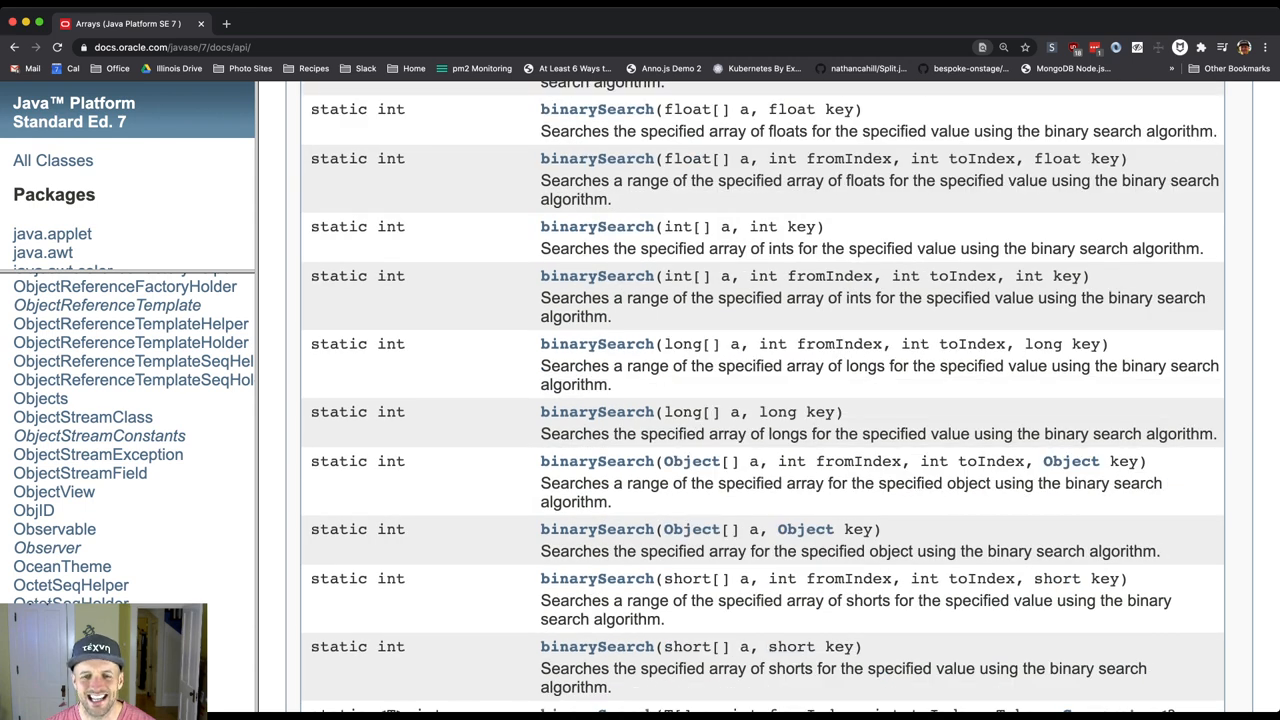
scroll("down", 3)
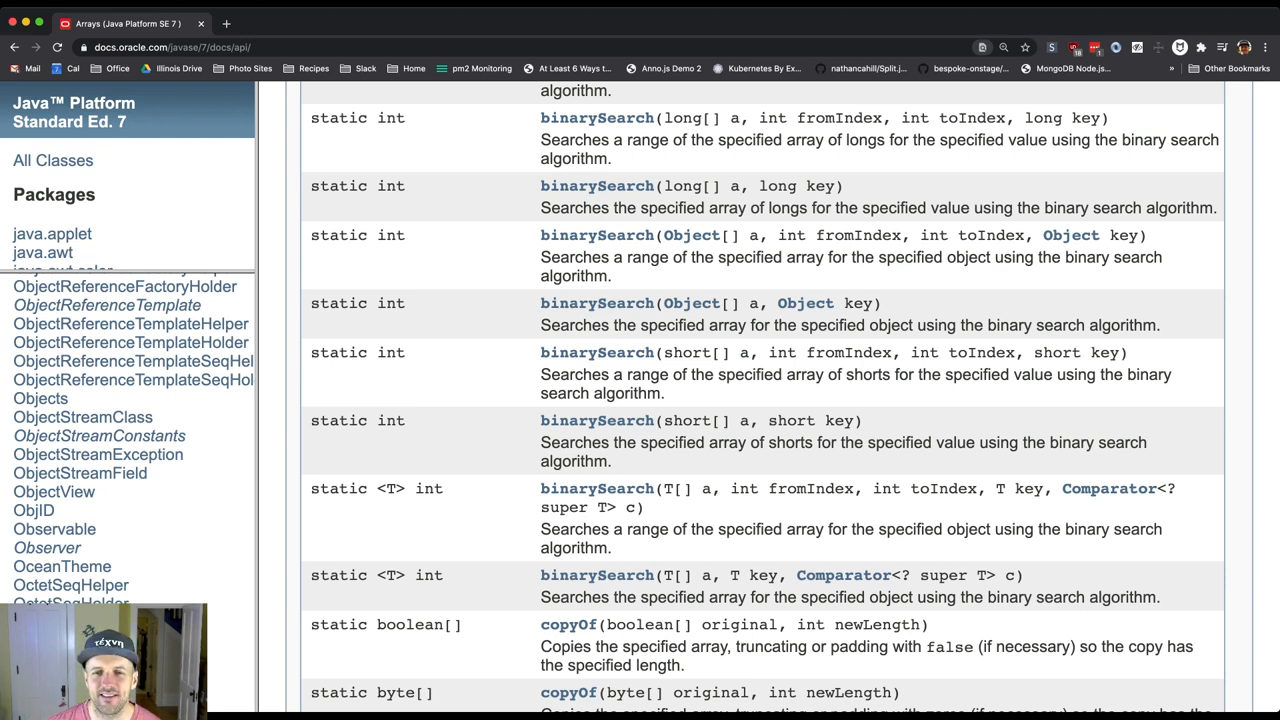
scroll("up", 3)
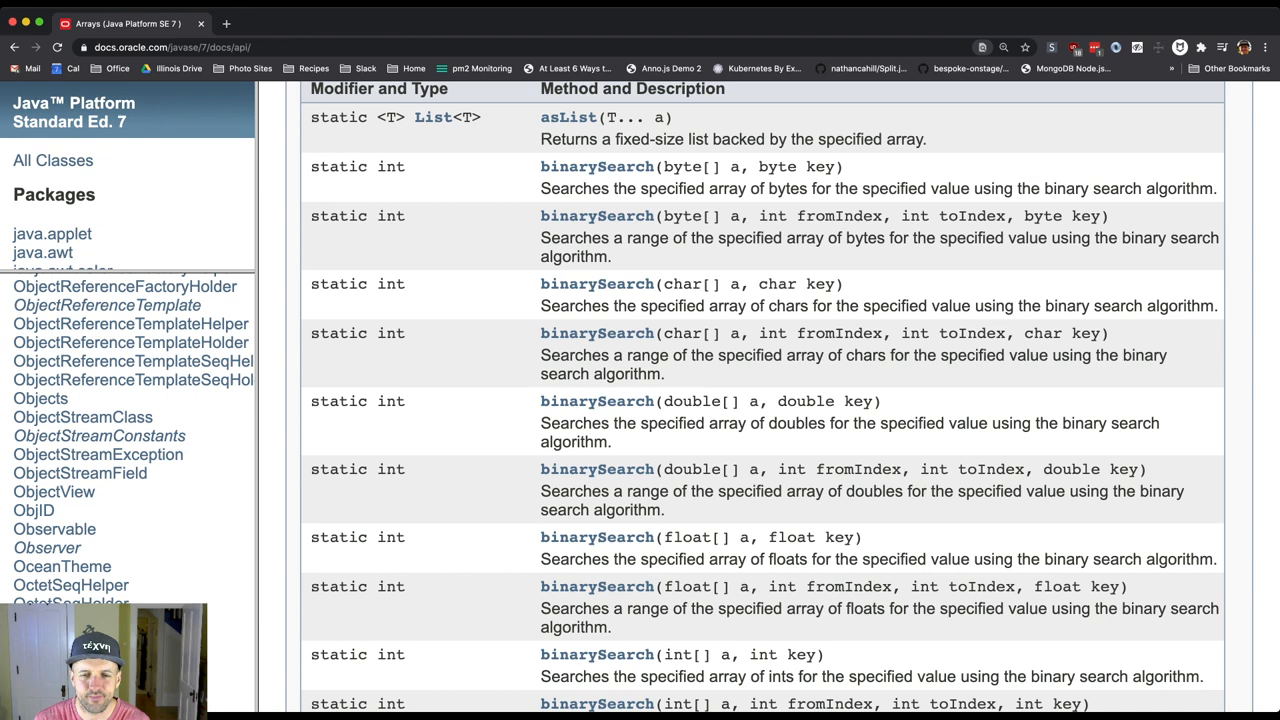
scroll("up", 3)
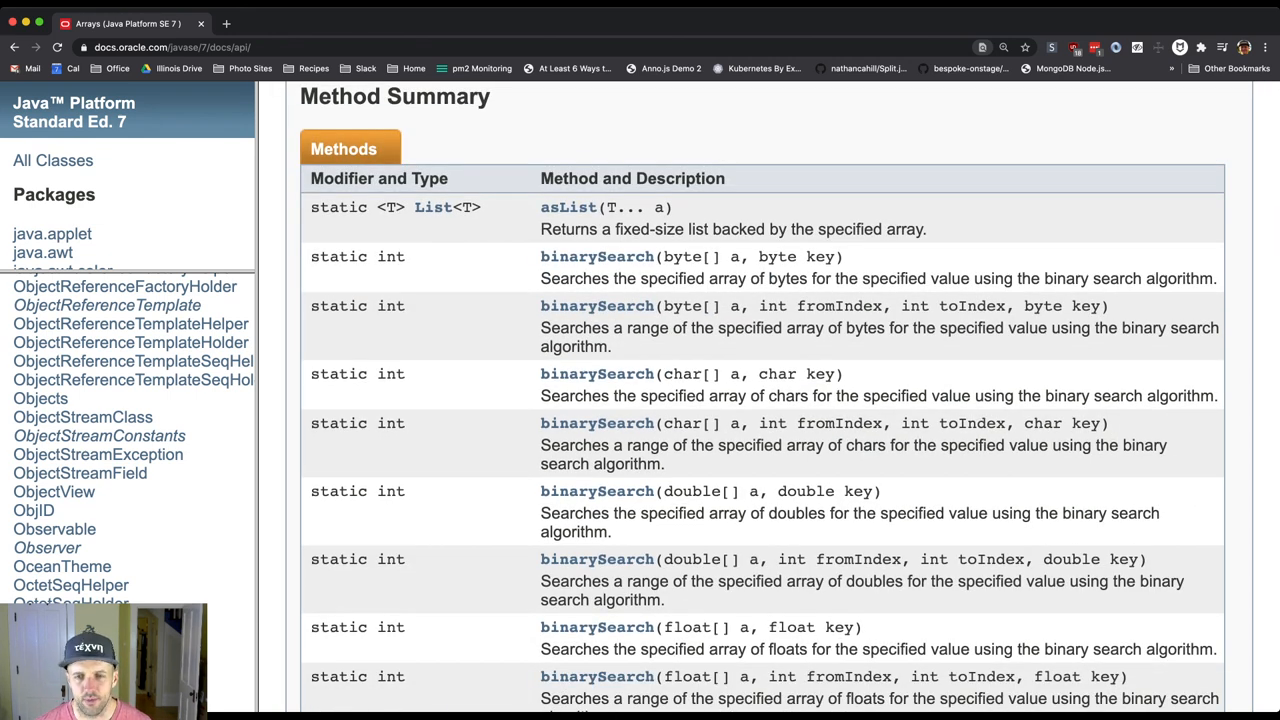
scroll("down", 3)
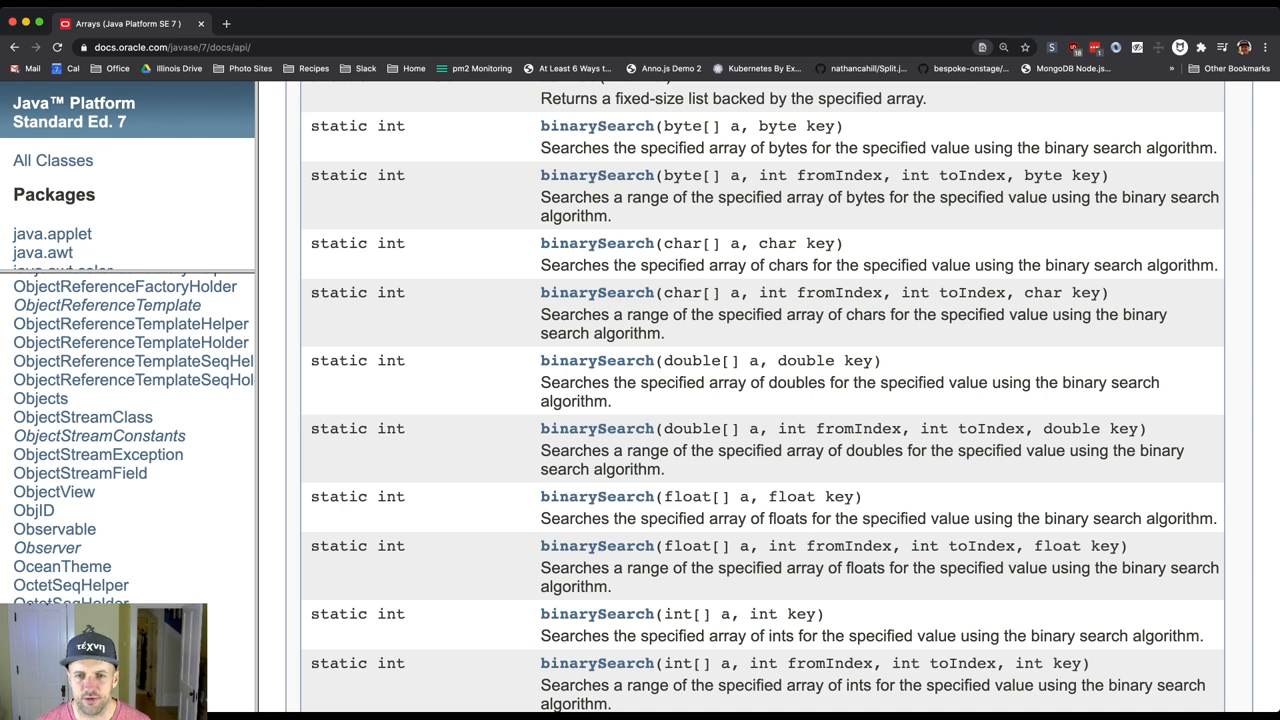
scroll("down", 3)
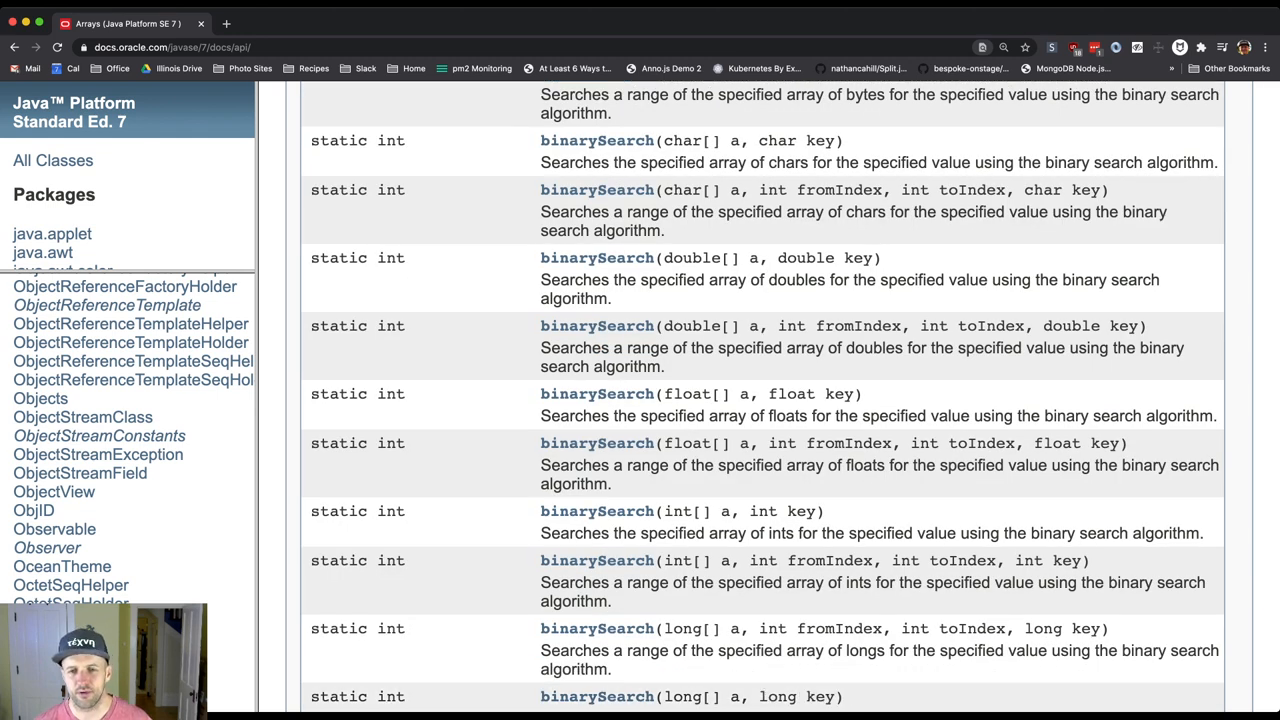
scroll("down", 3)
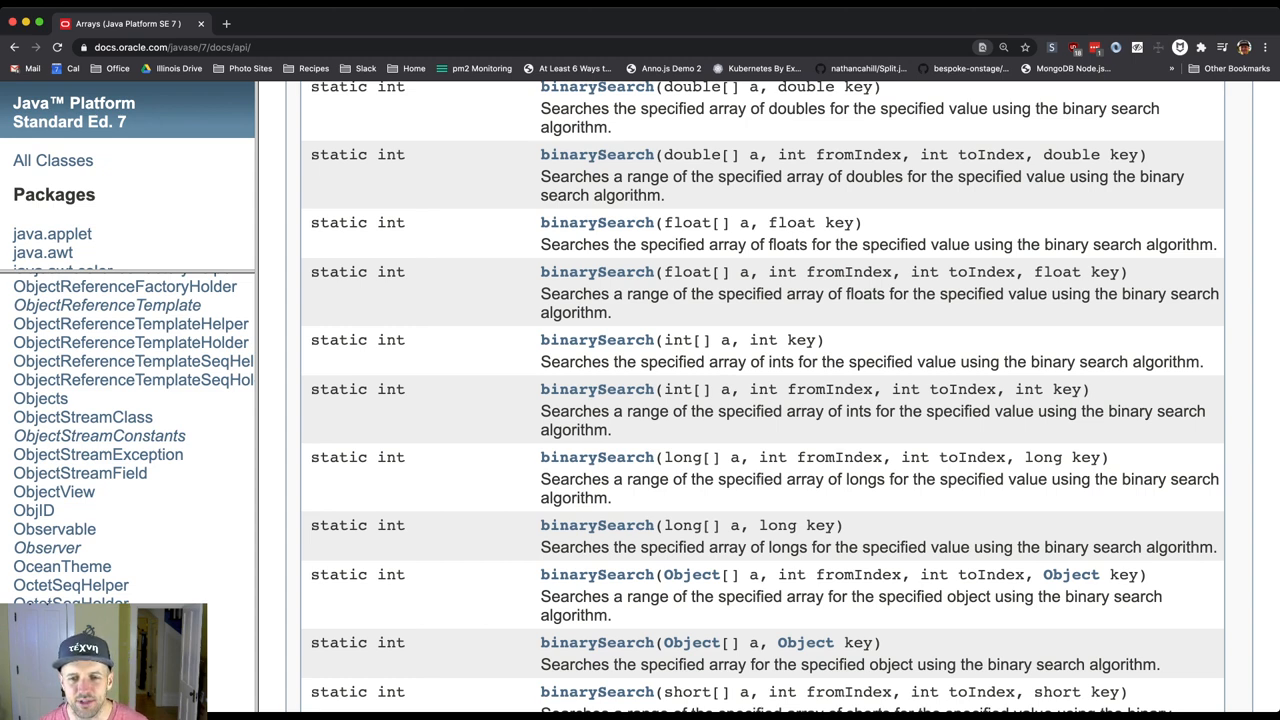
scroll("down", 3)
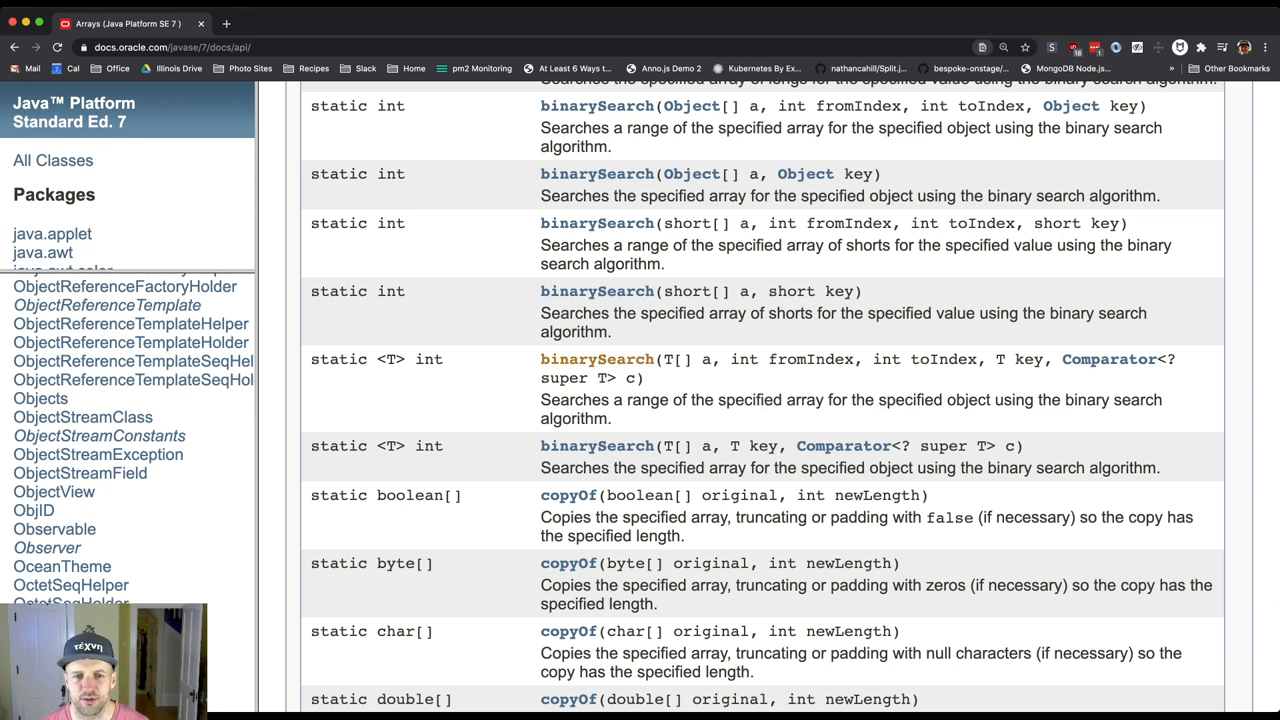
scroll("up", 3)
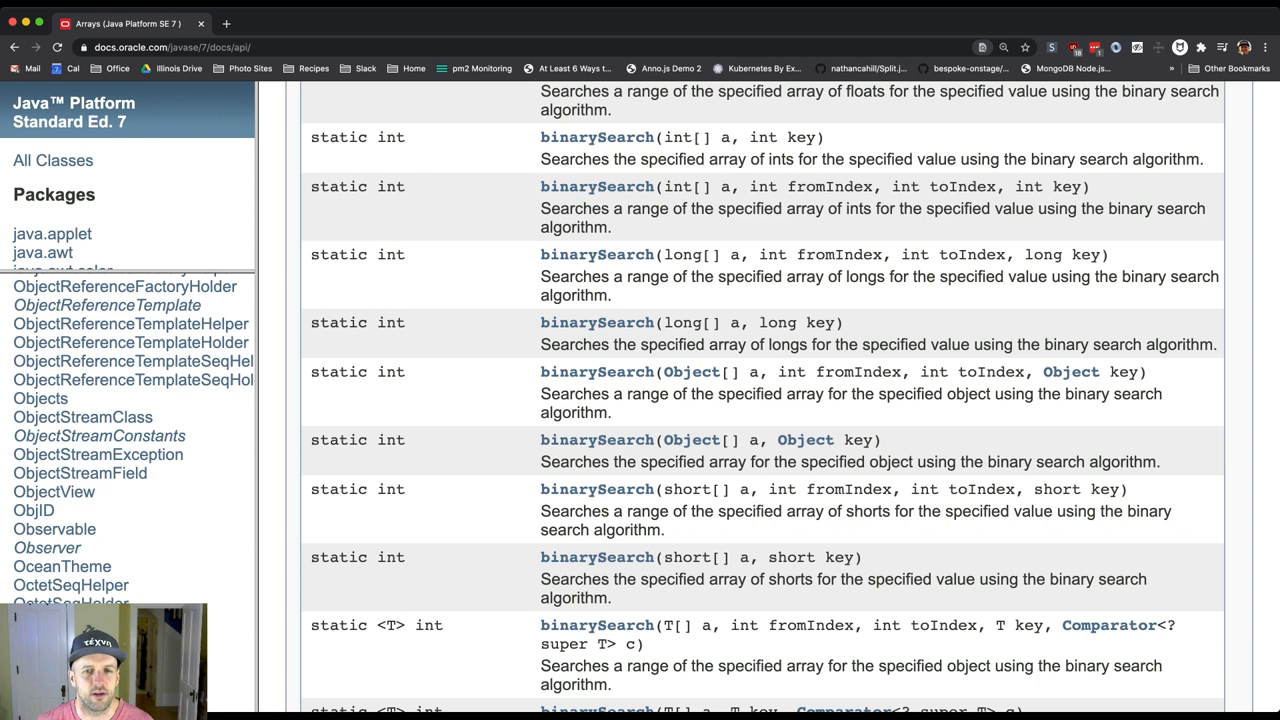
scroll("down", 3)
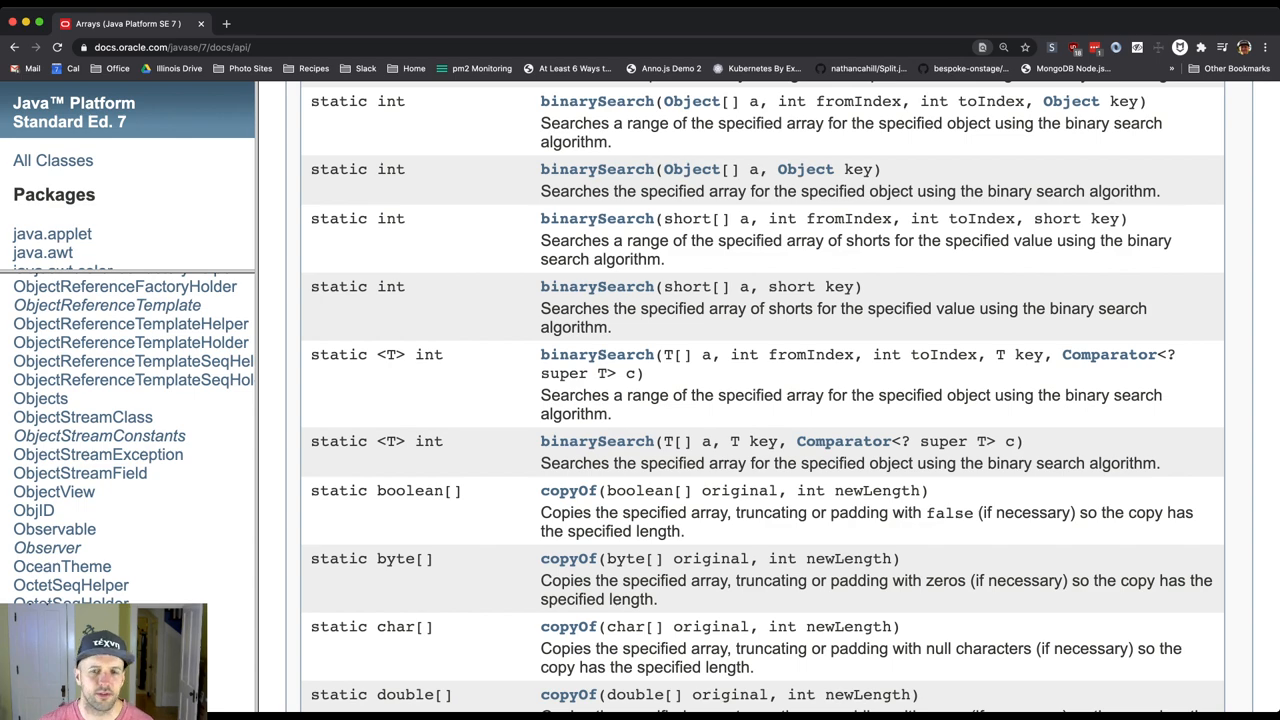
scroll("down", 3)
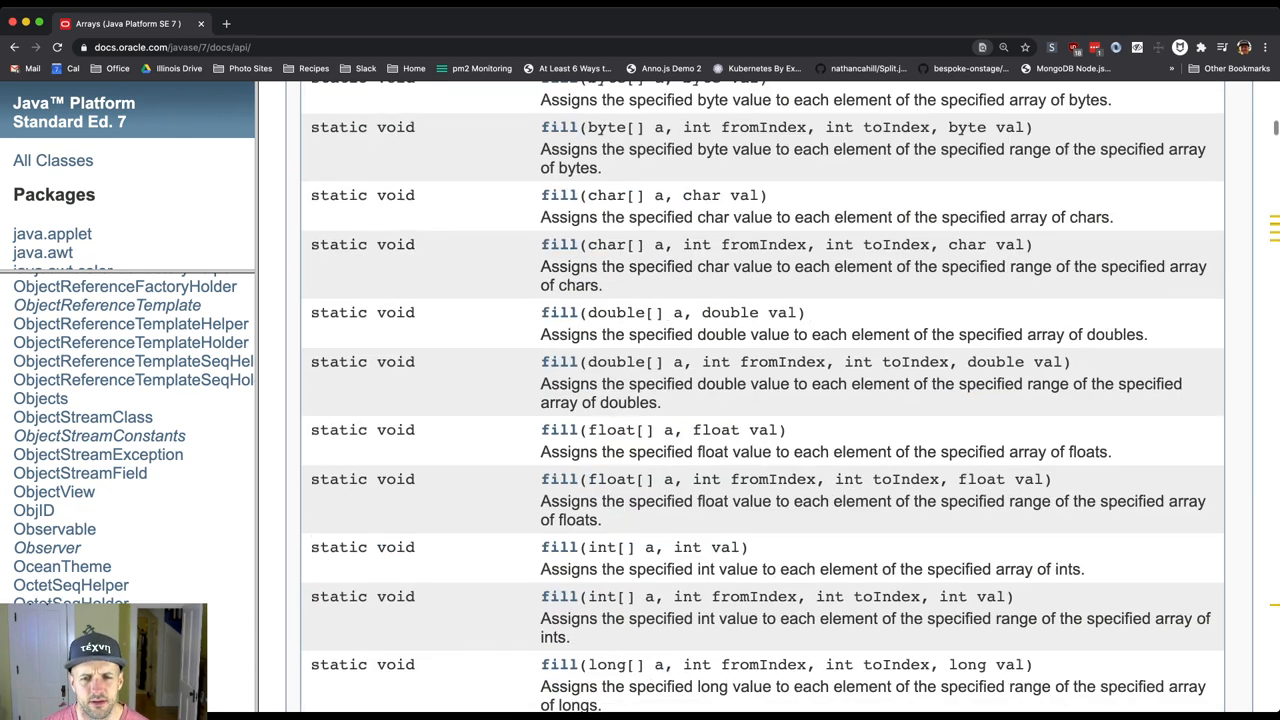
scroll("down", 3)
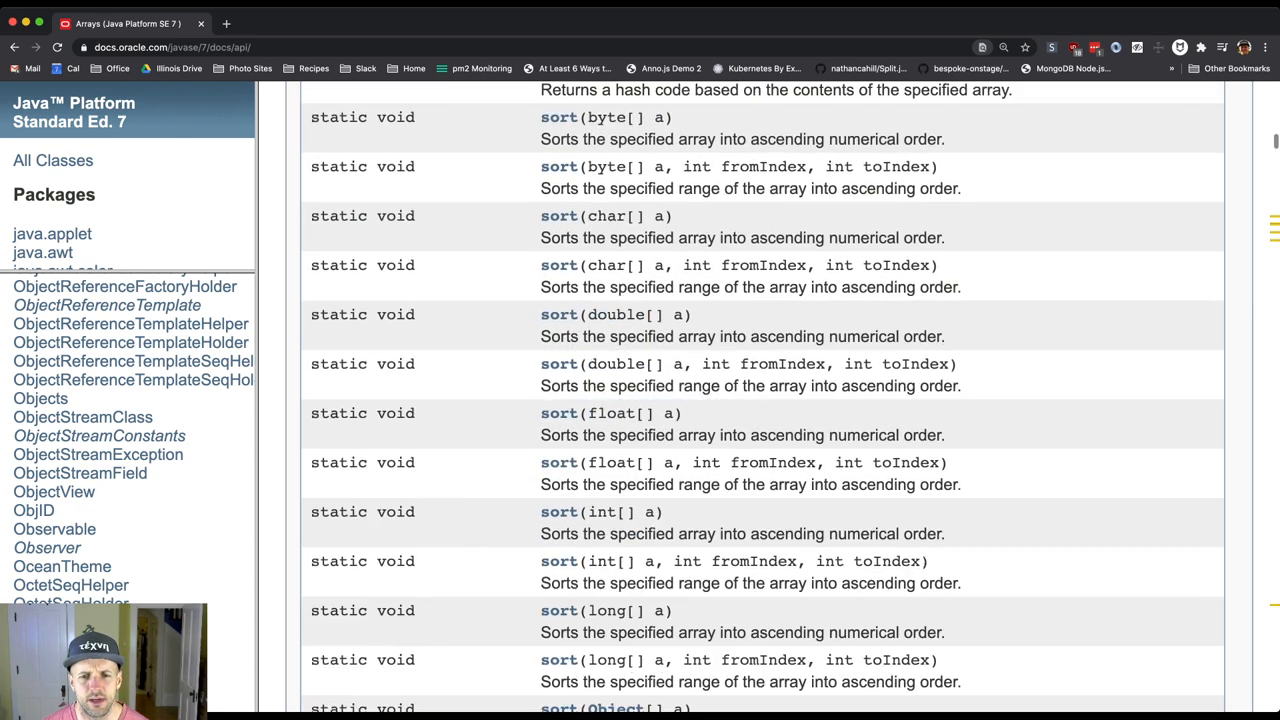
scroll("down", 3)
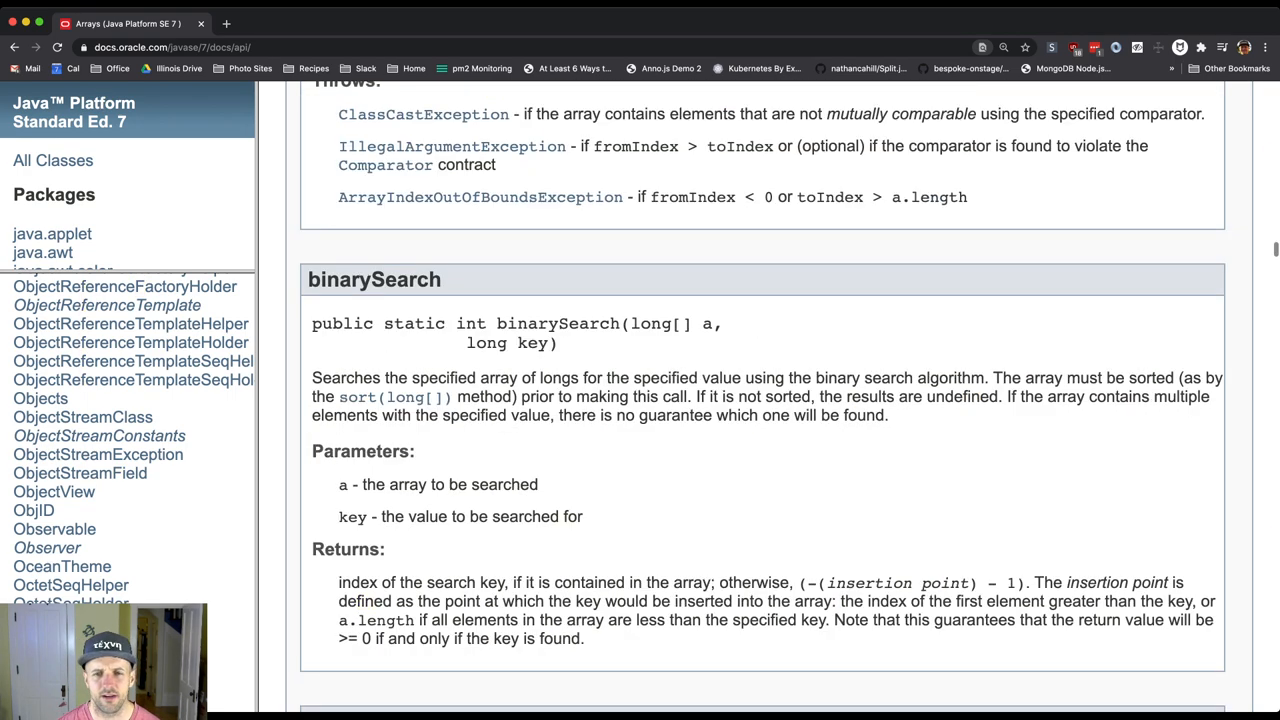
scroll("up", 3)
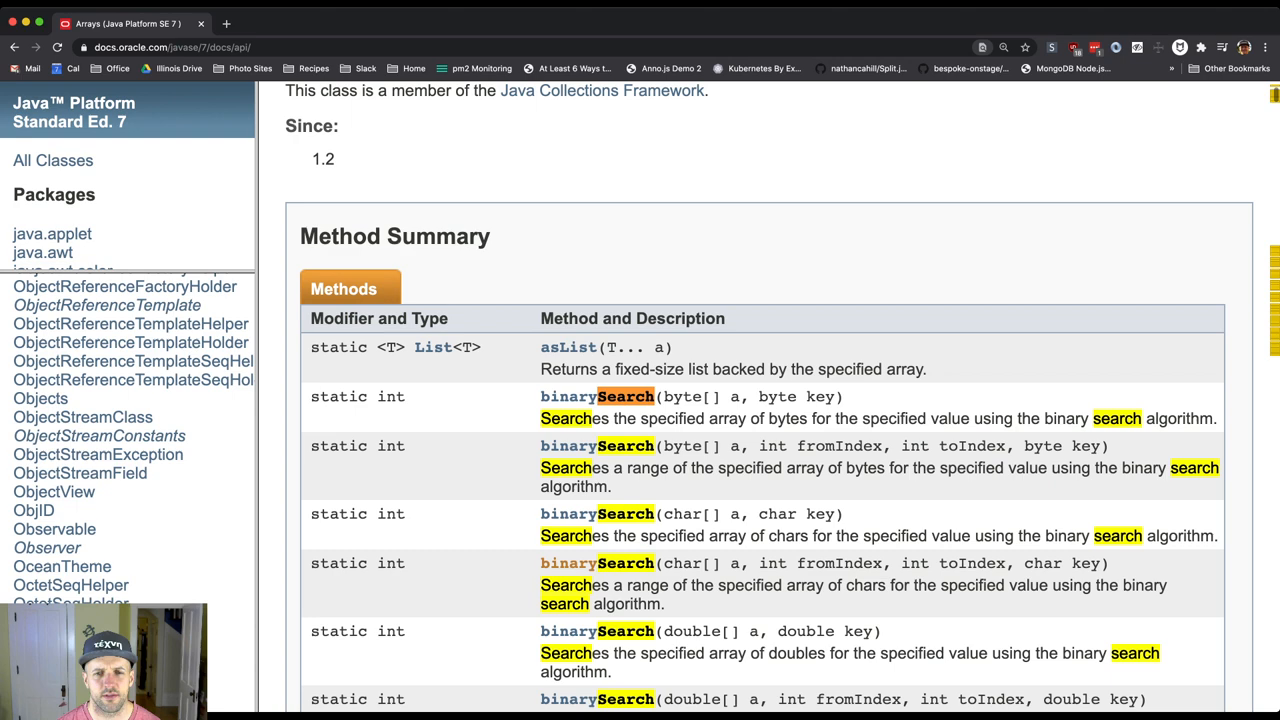
scroll("down", 3)
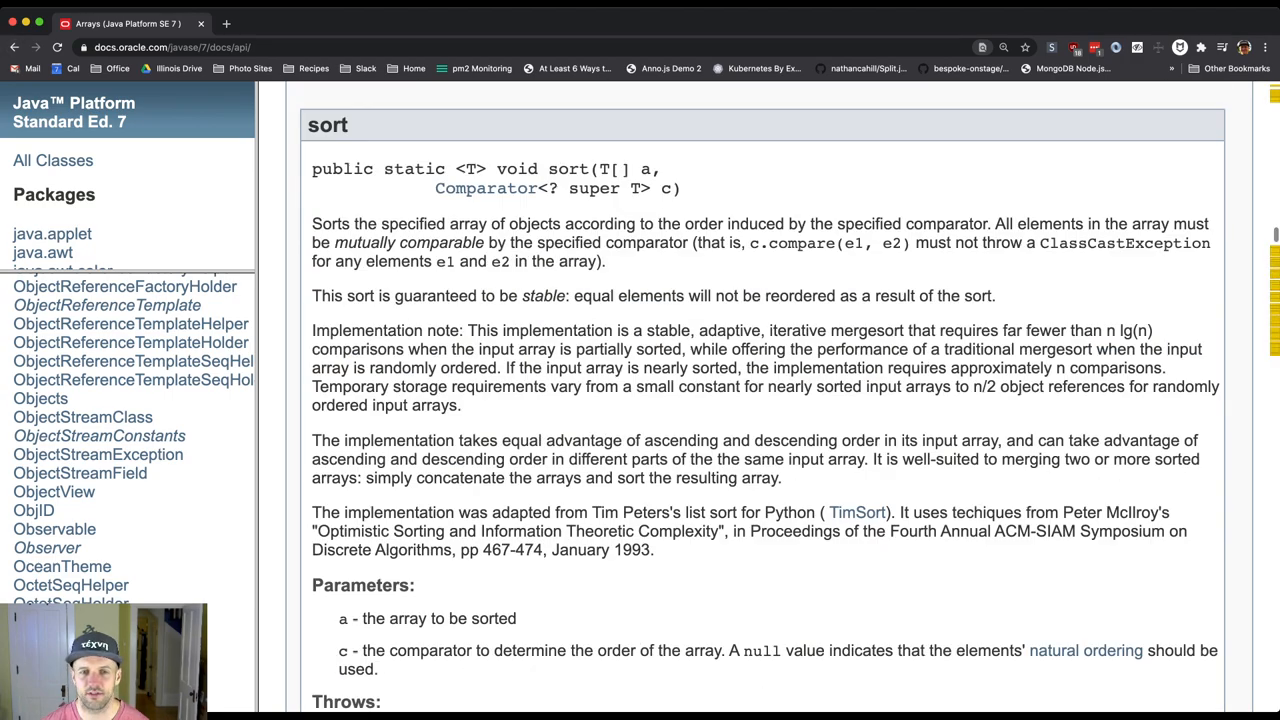
scroll("up", 3)
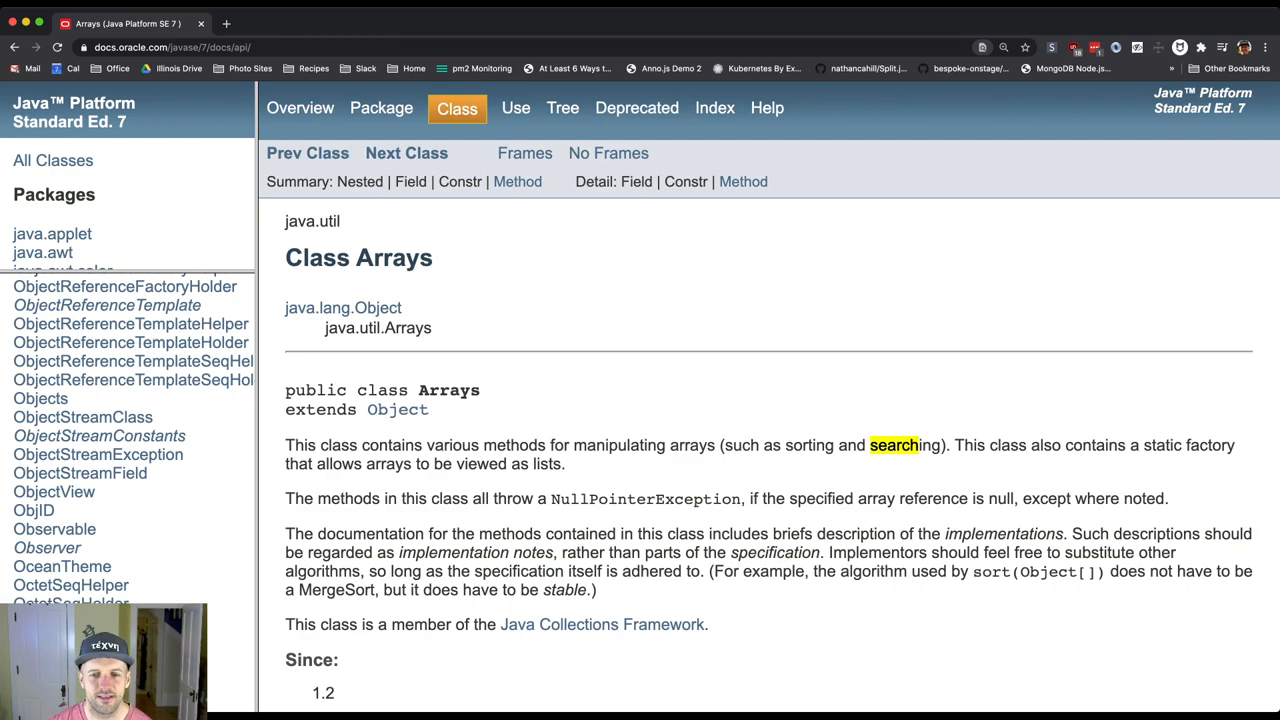
scroll("down", 3)
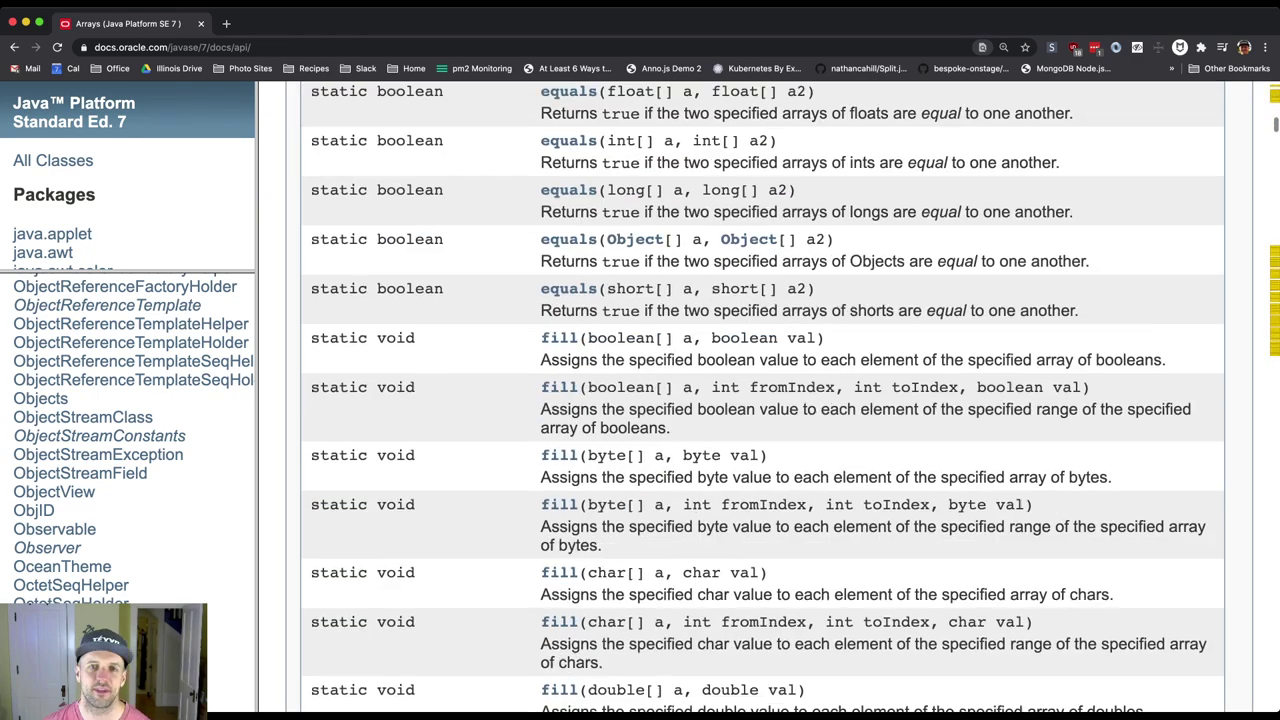
scroll("down", 3)
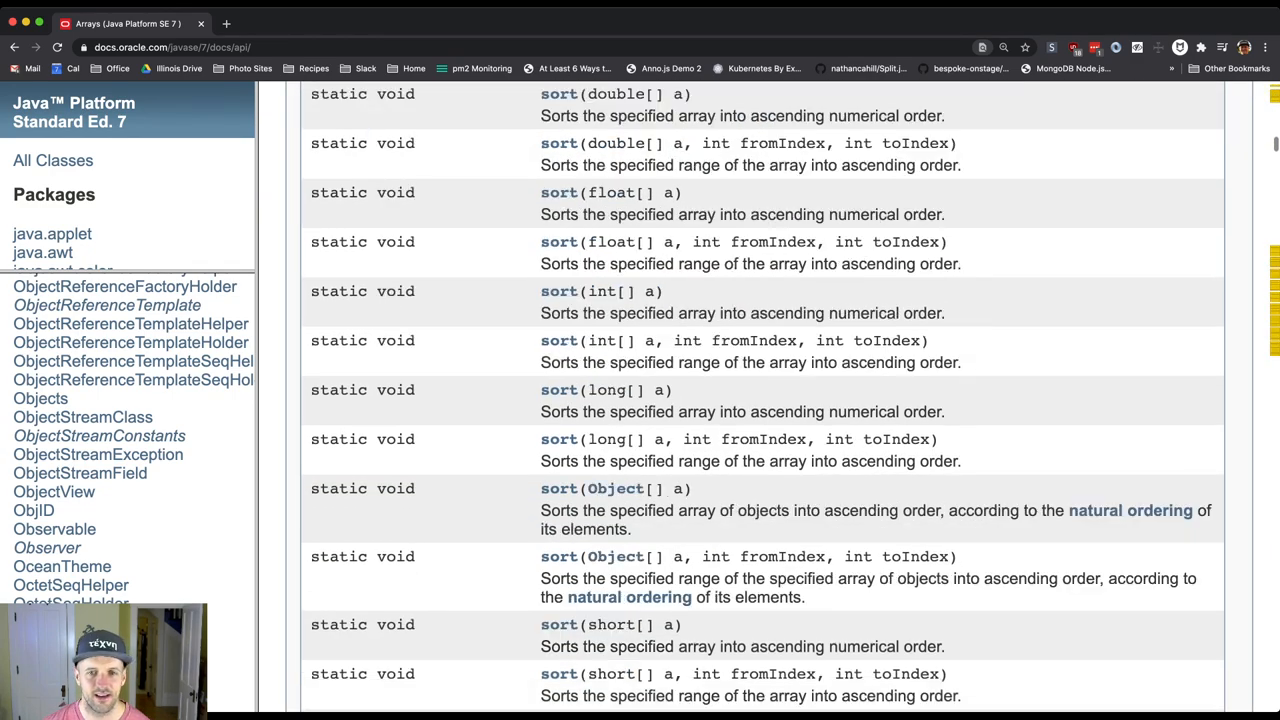
scroll("up", 3)
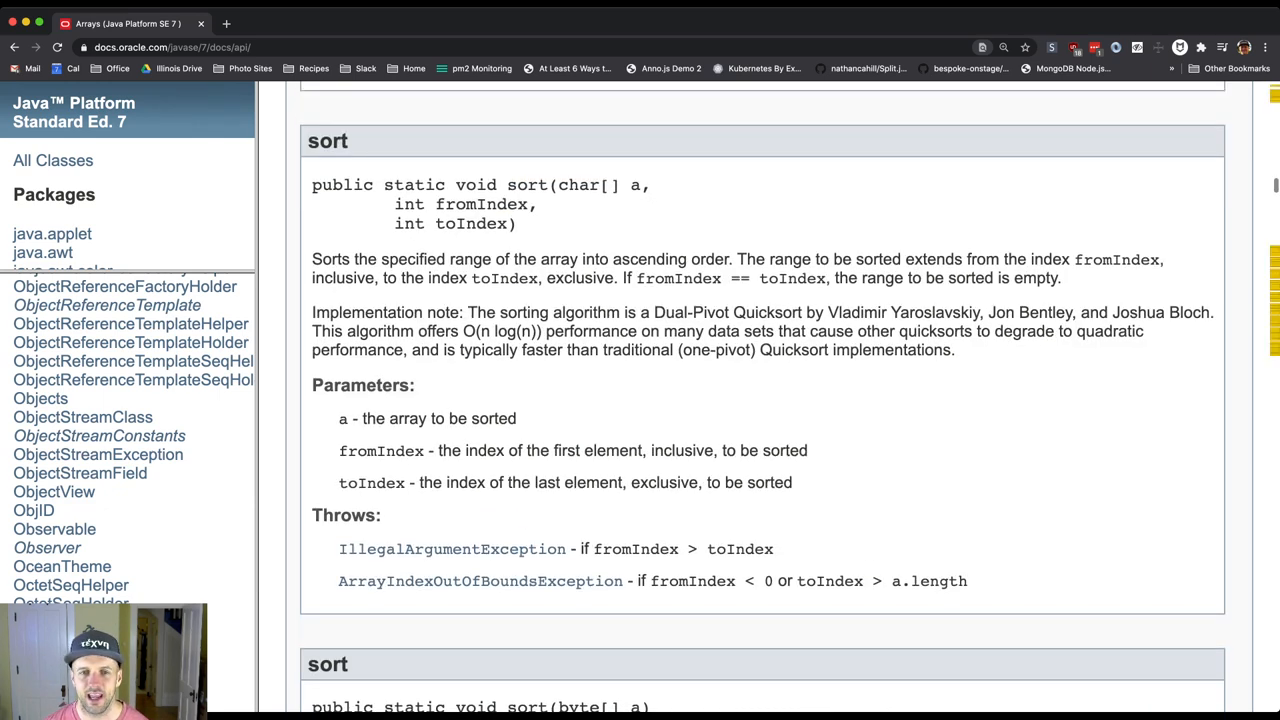
scroll("down", 3)
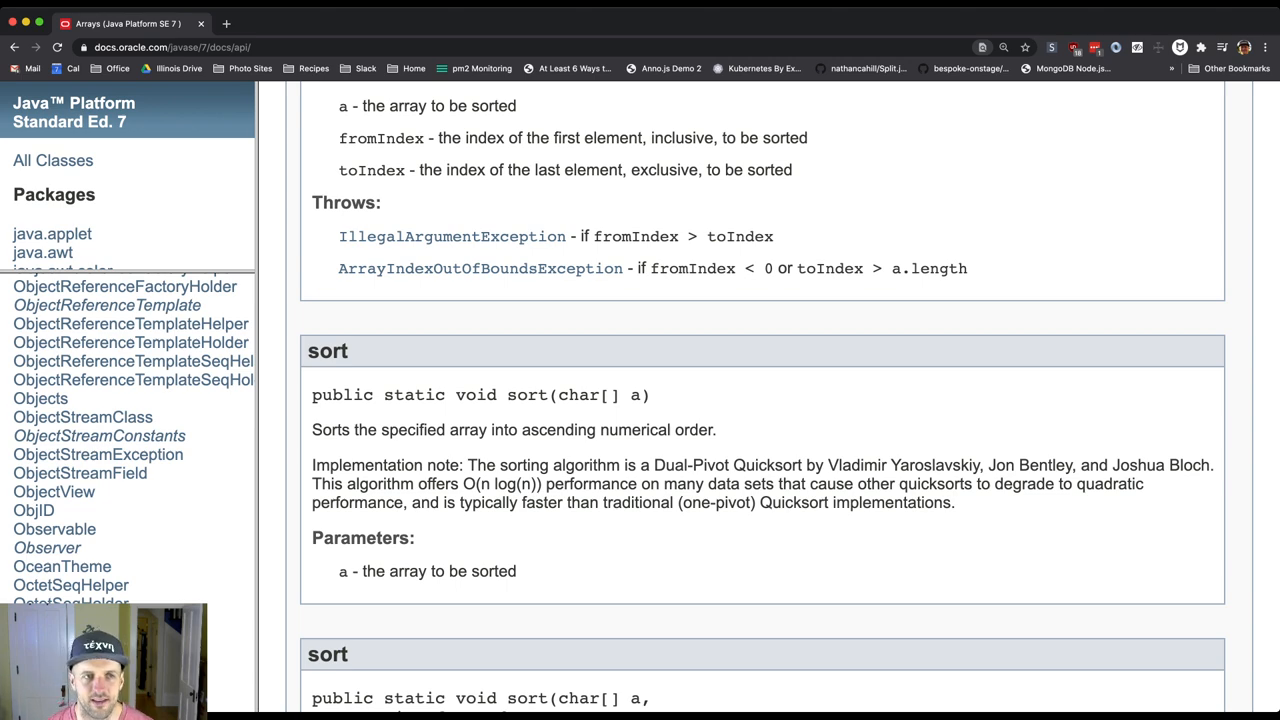
scroll("up", 3)
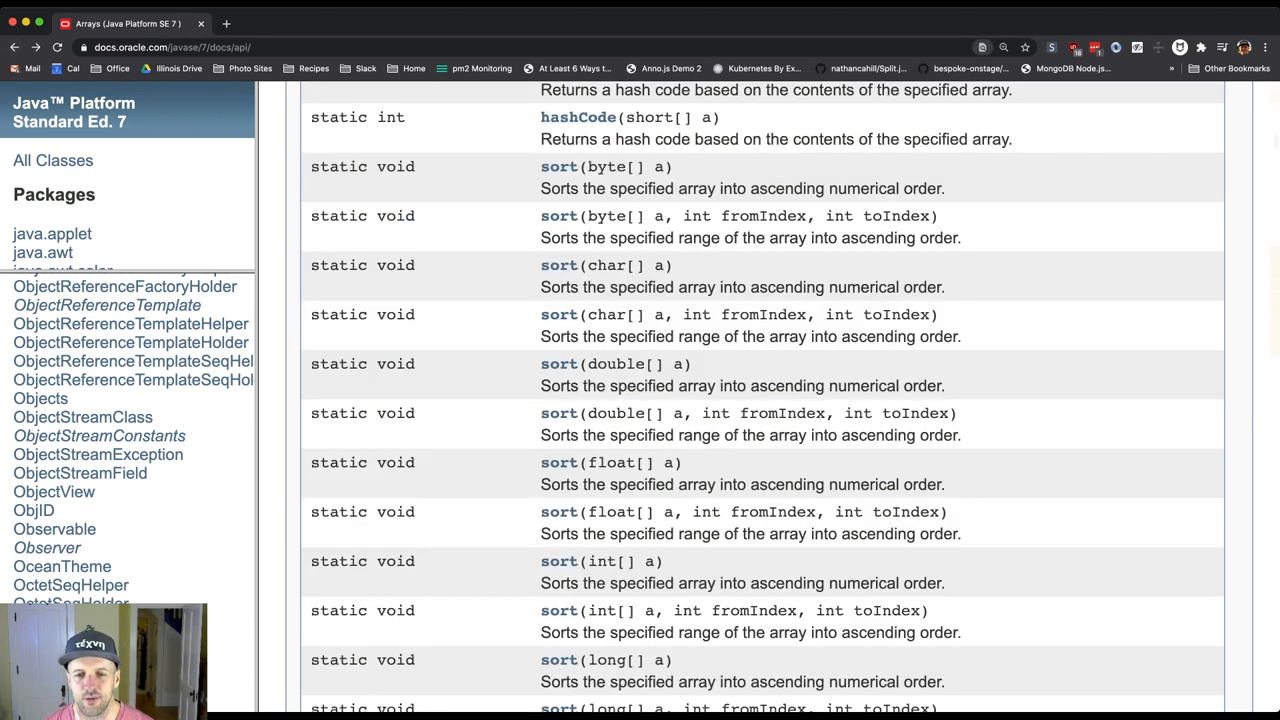
scroll("down", 3)
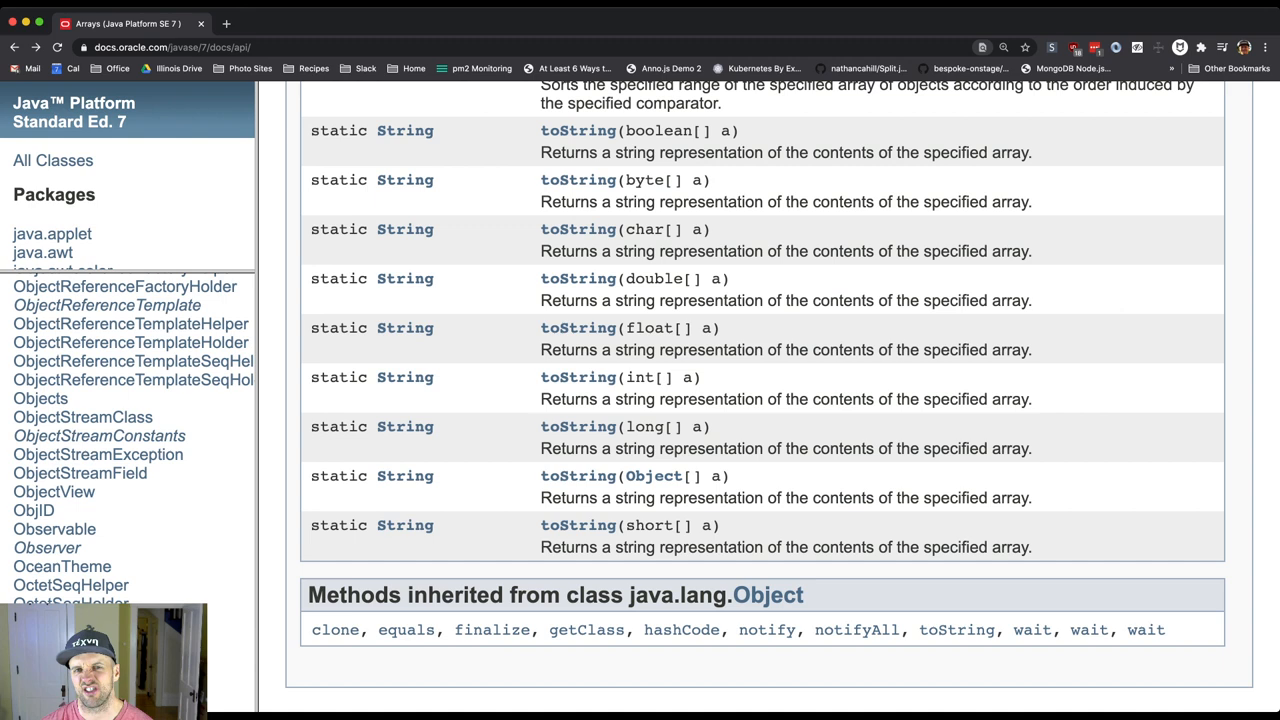
scroll("up", 3)
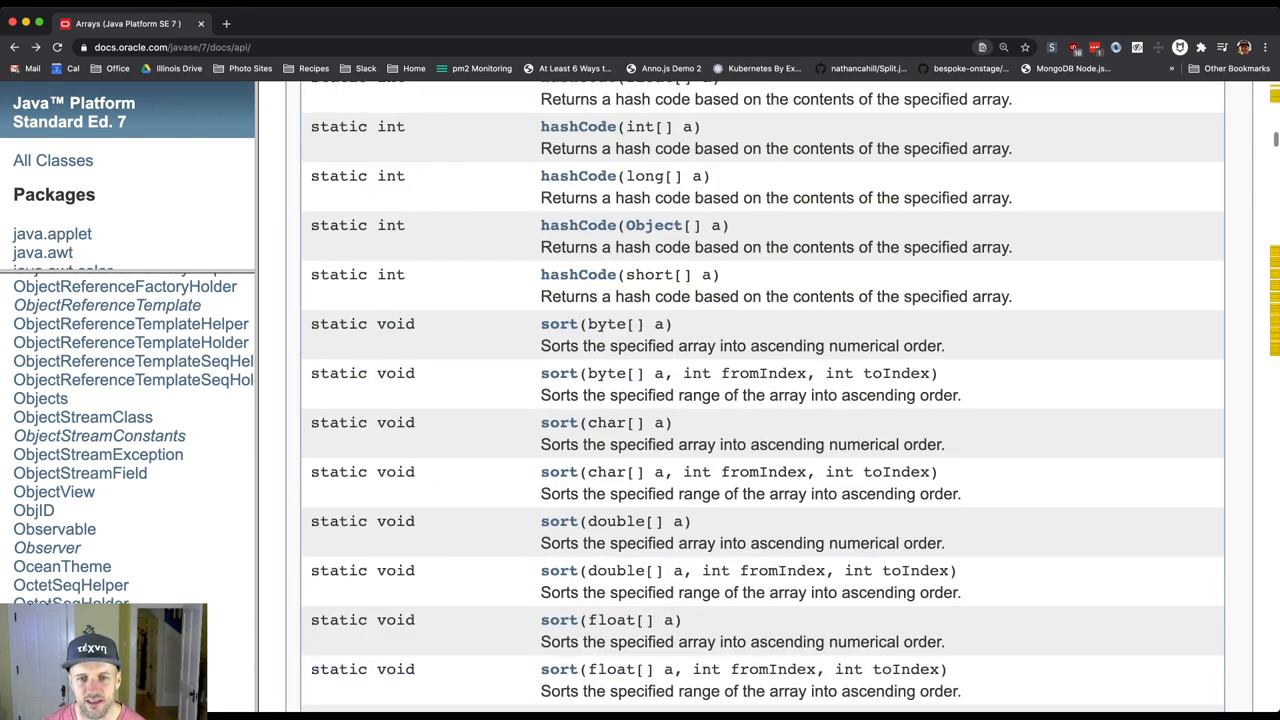
scroll("up", 3)
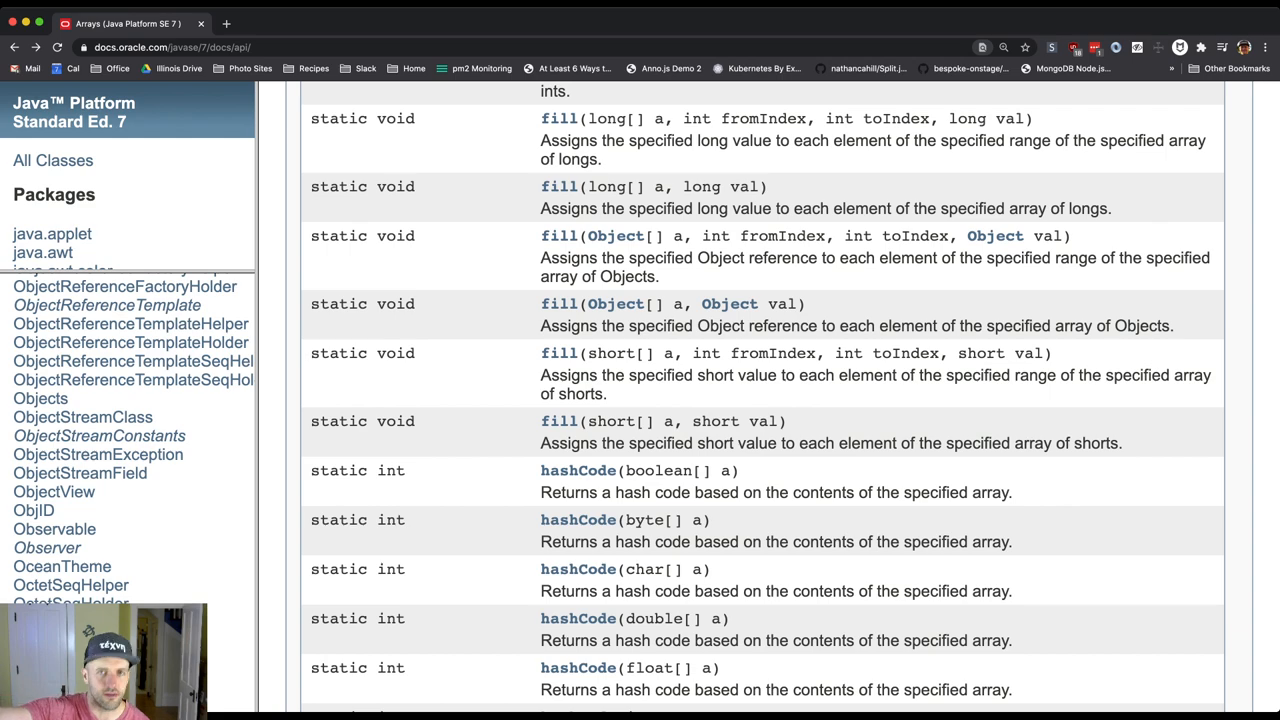
scroll("down", 3)
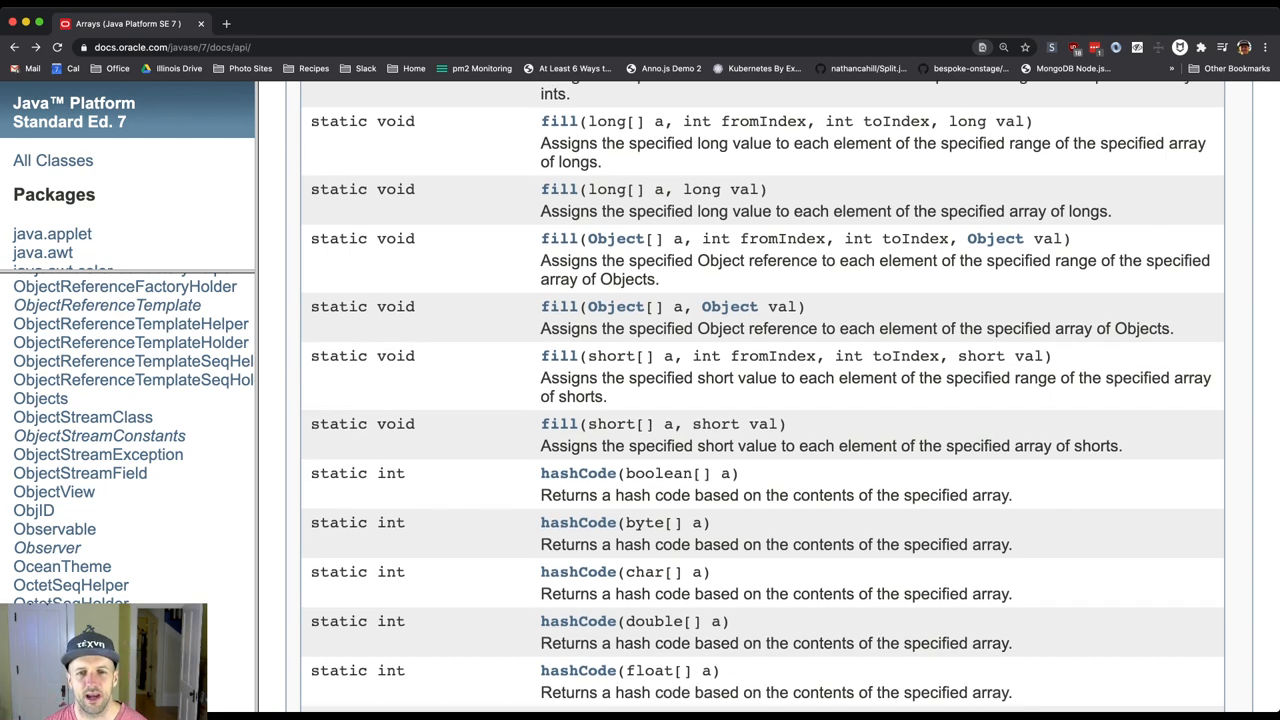
scroll("up", 3)
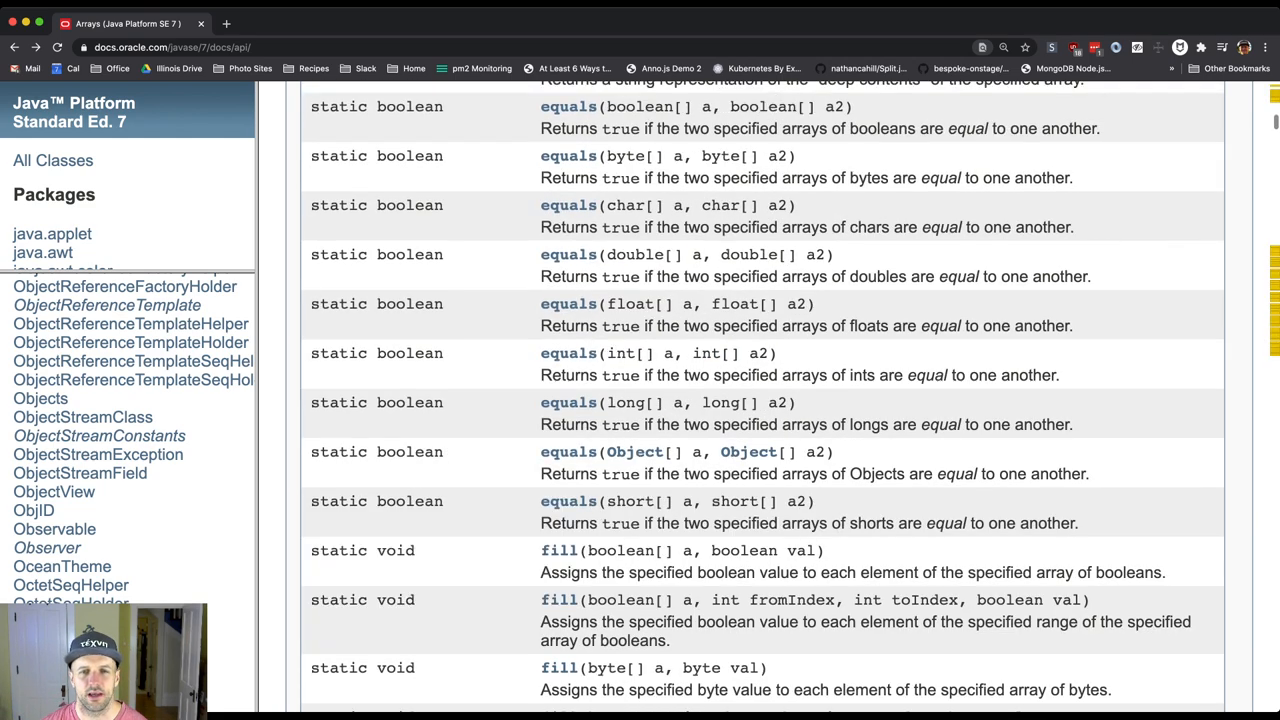
scroll("up", 3)
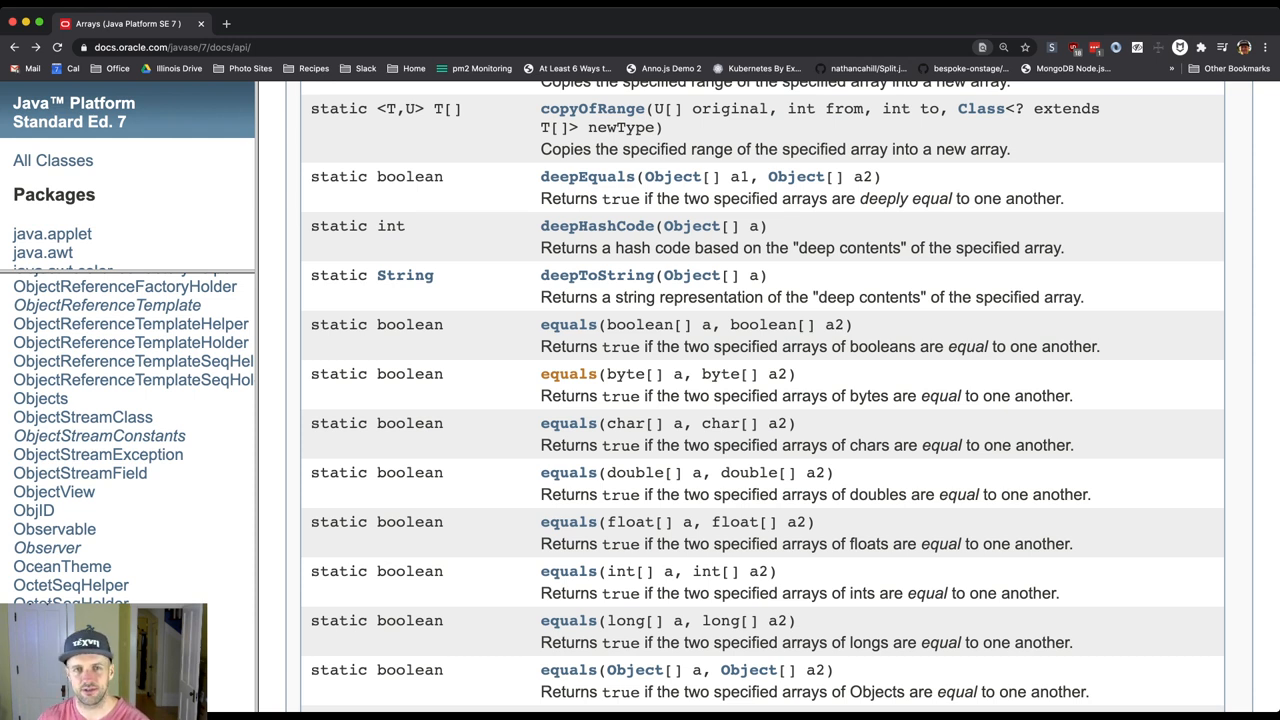
scroll("up", 3)
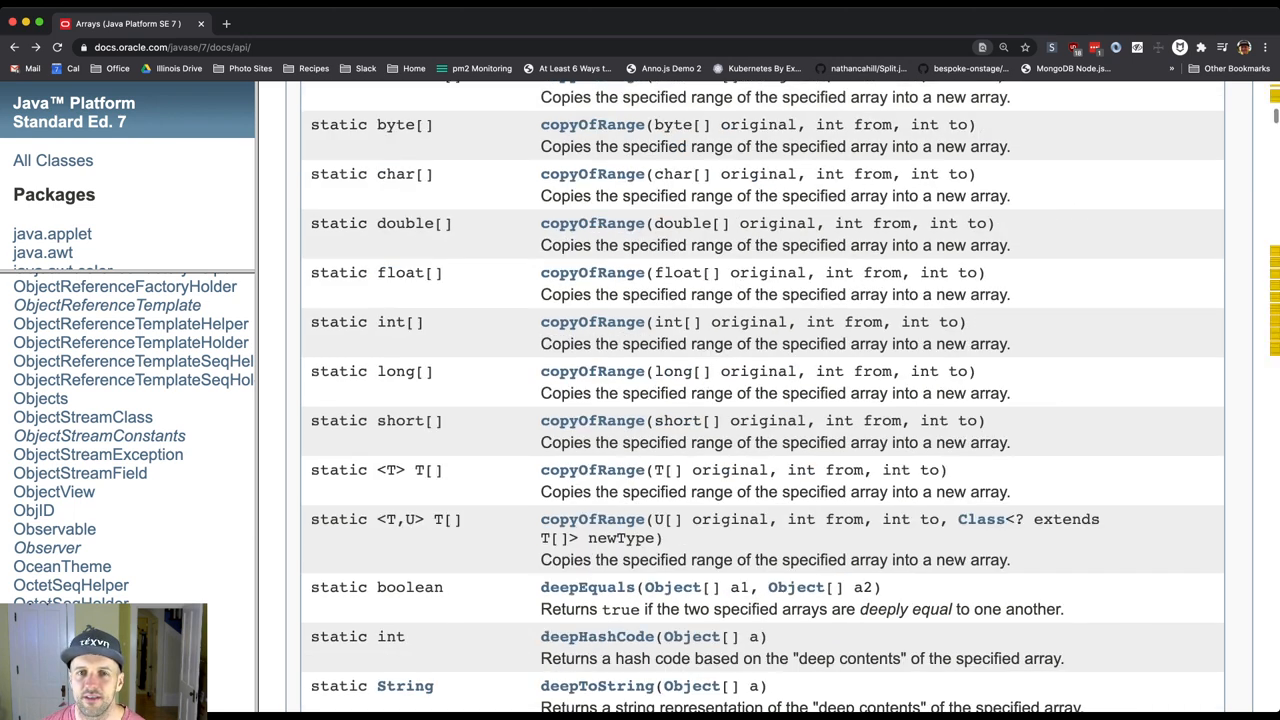
scroll("up", 3)
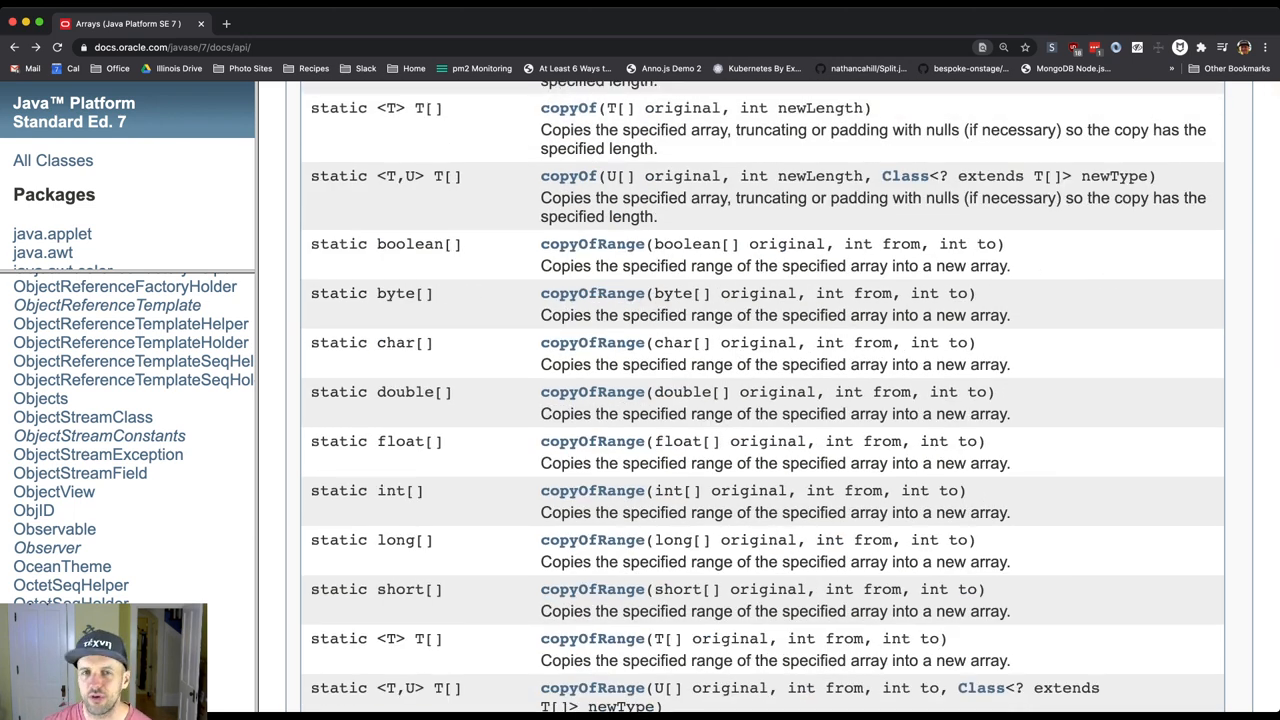